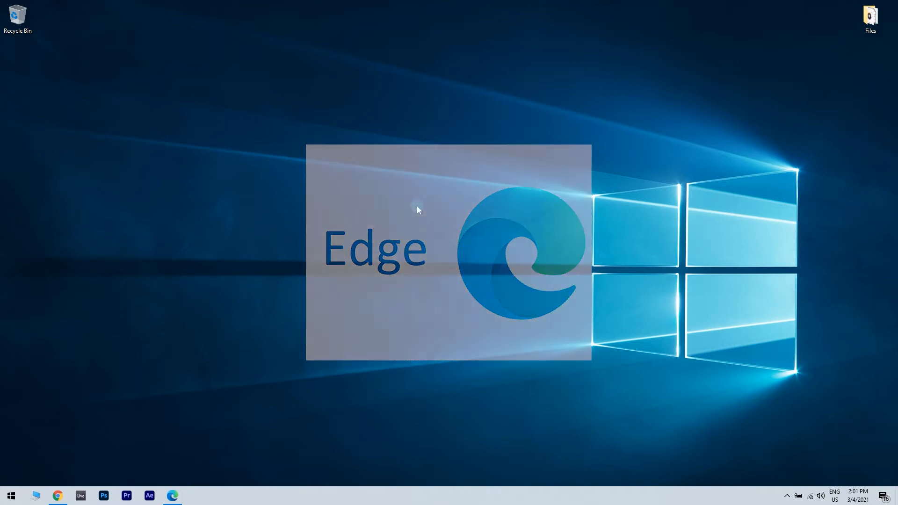
# Launch Microsoft Edge on a new tab and show its Settings and more menu.
pyautogui.click(173, 495)
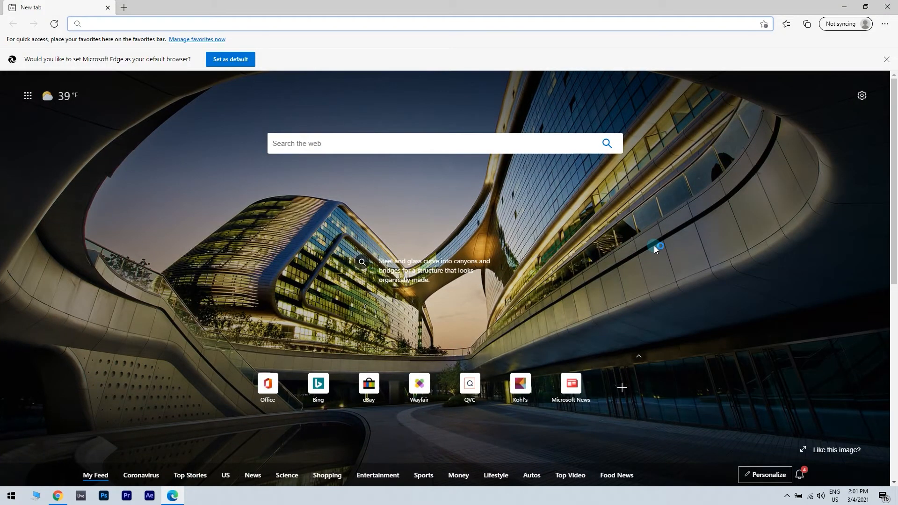
pyautogui.moveTo(835, 65)
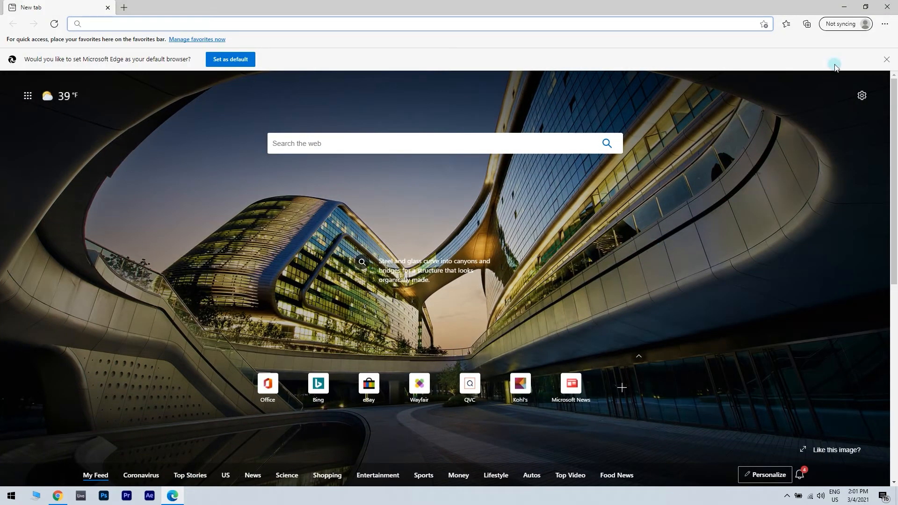
pyautogui.moveTo(887, 26)
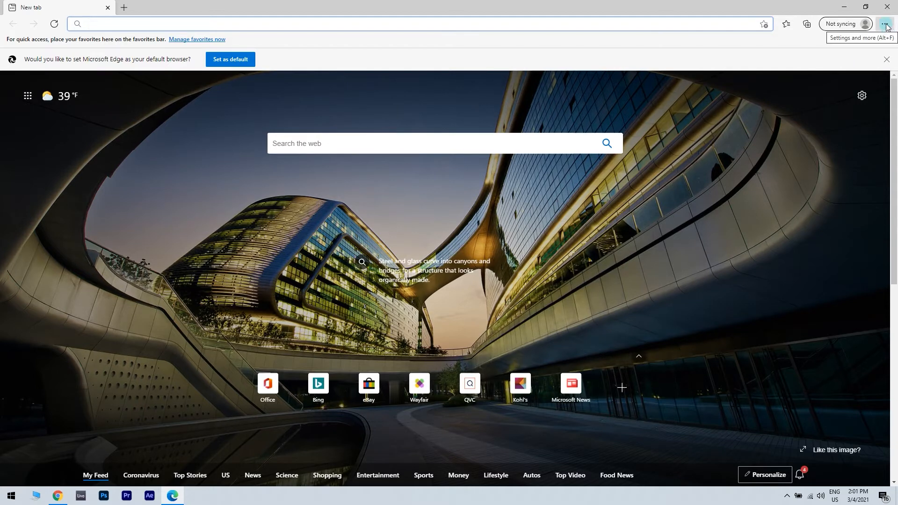
pyautogui.click(885, 23)
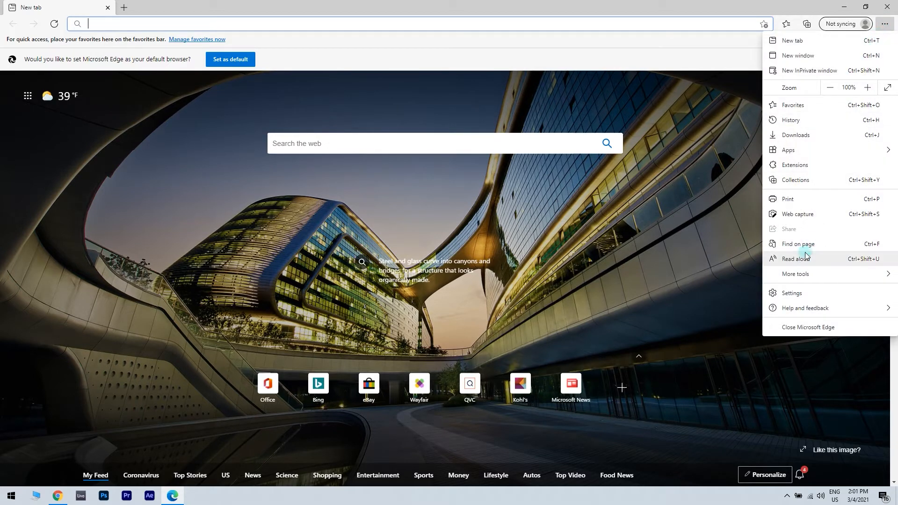
pyautogui.moveTo(811, 293)
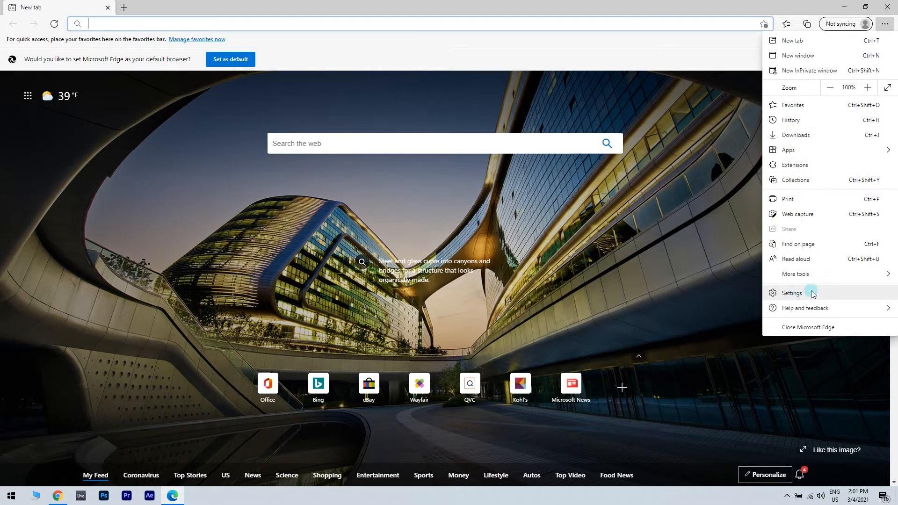
# Open Edge settings and view the Advanced settings section.
pyautogui.click(792, 292)
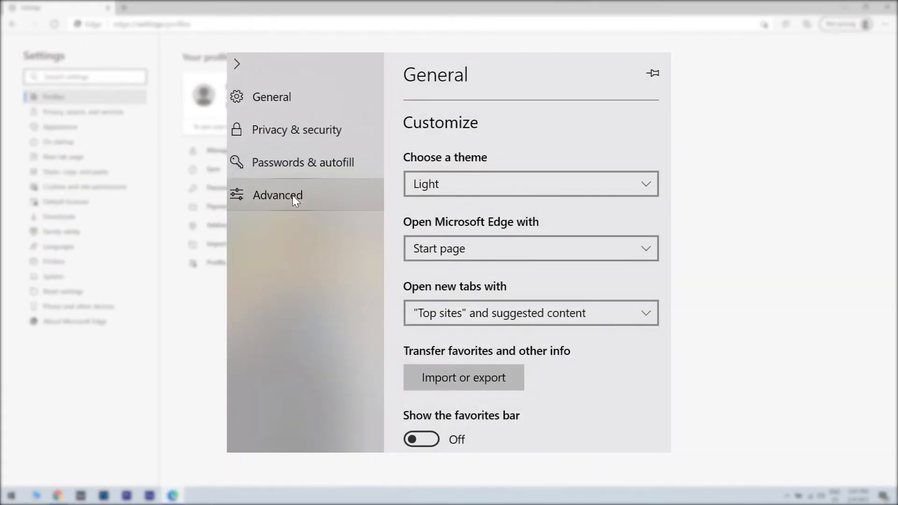
pyautogui.click(278, 195)
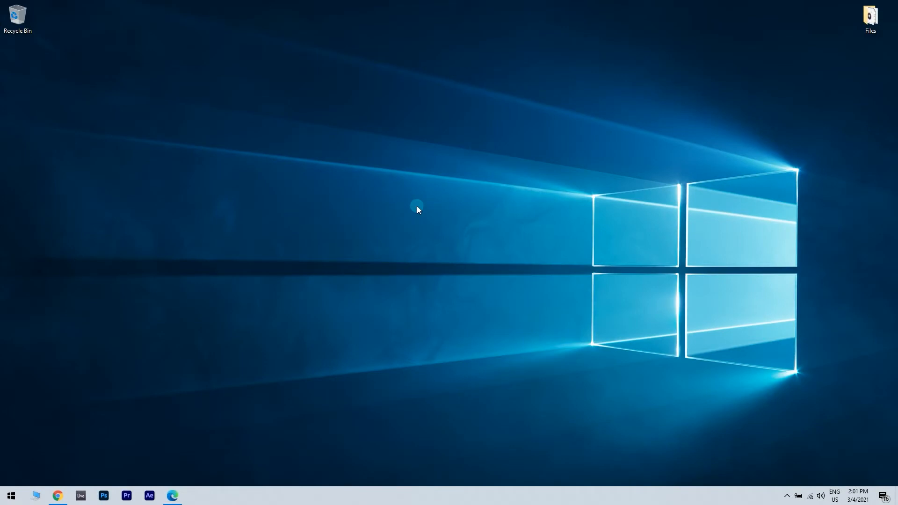
pyautogui.click(172, 495)
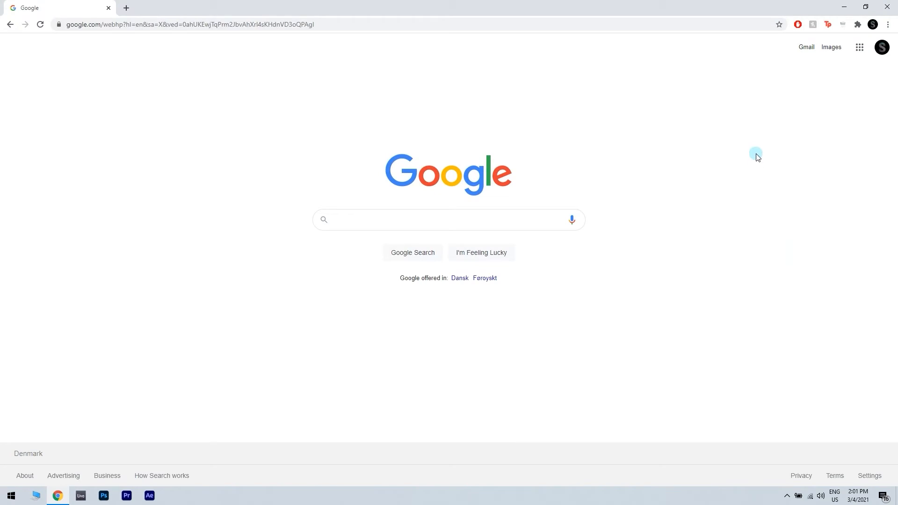
pyautogui.moveTo(890, 28)
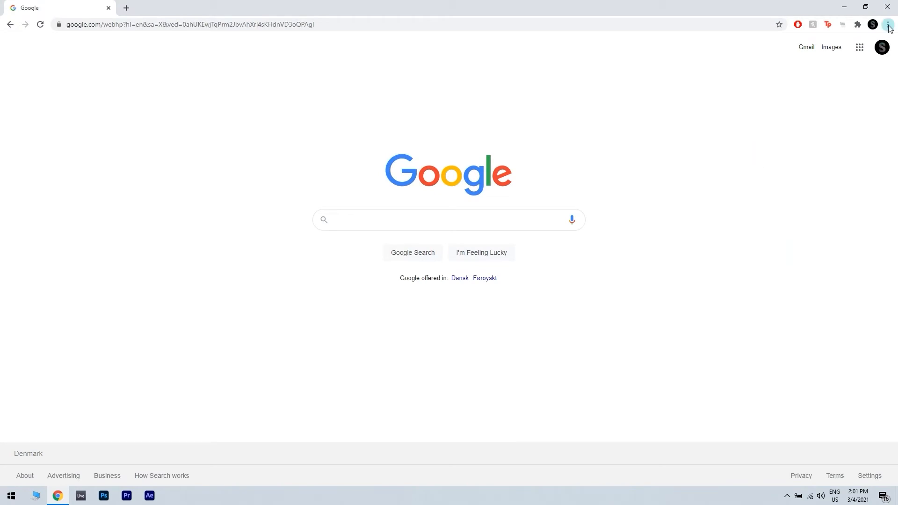
# Open Chrome's settings page and scroll down to the Advanced link.
pyautogui.click(888, 24)
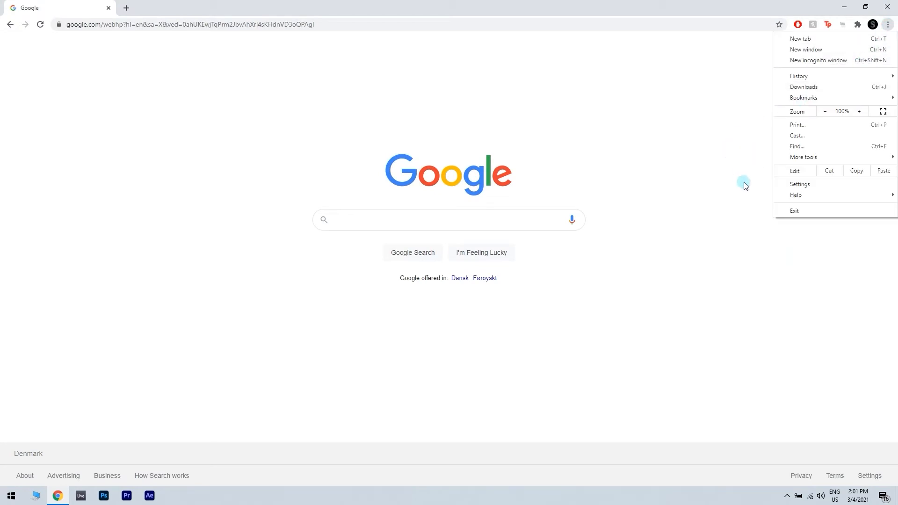
pyautogui.moveTo(749, 189)
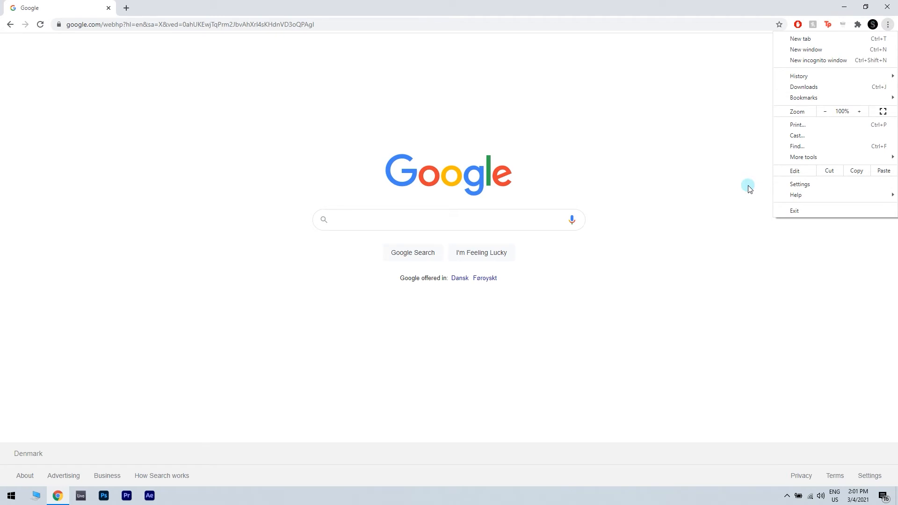
pyautogui.click(799, 184)
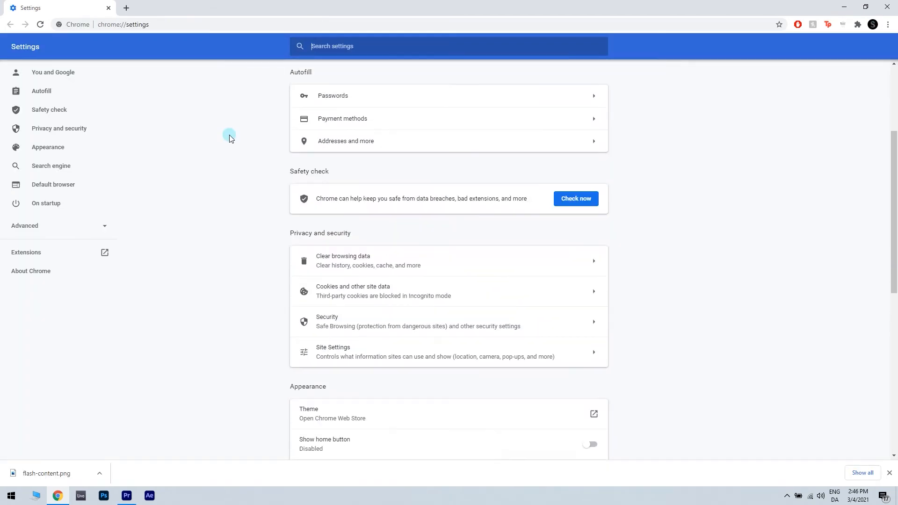
pyautogui.scroll(-3)
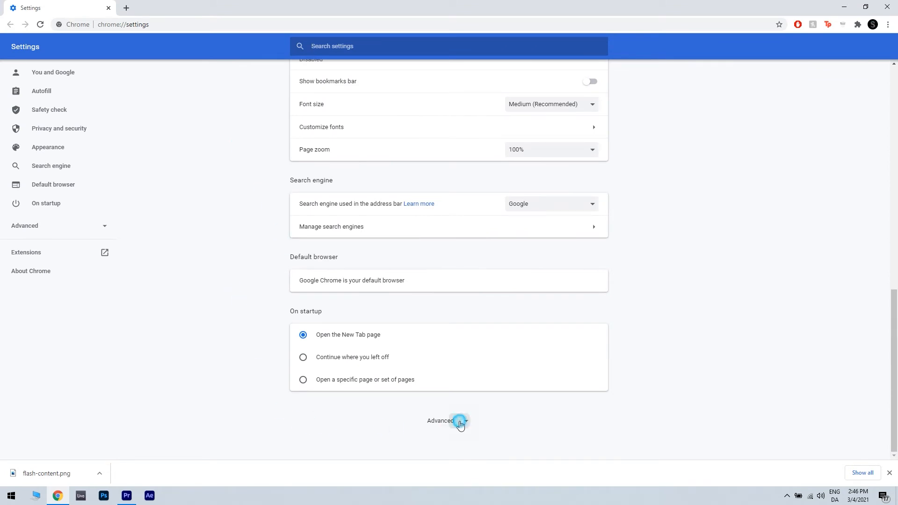
# Expand Chrome's advanced settings to reach the Flash site settings.
pyautogui.click(440, 421)
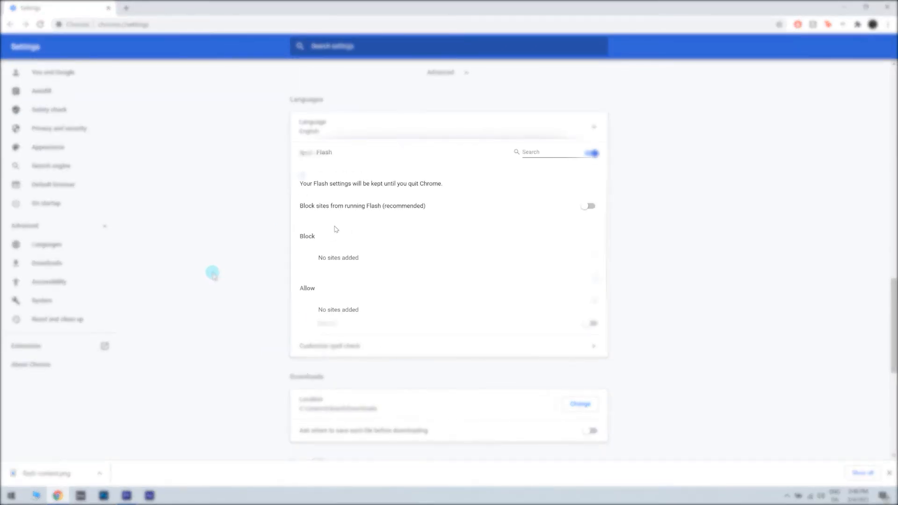
pyautogui.moveTo(318, 222)
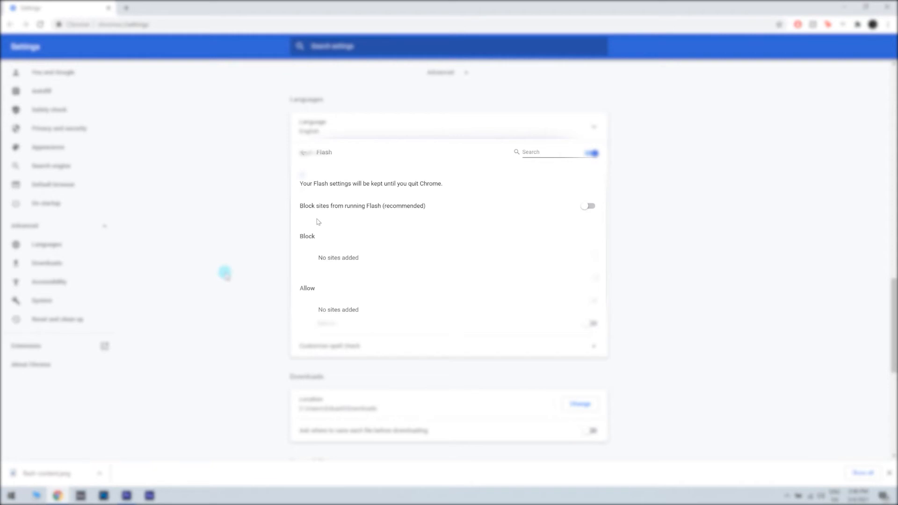
pyautogui.moveTo(314, 220)
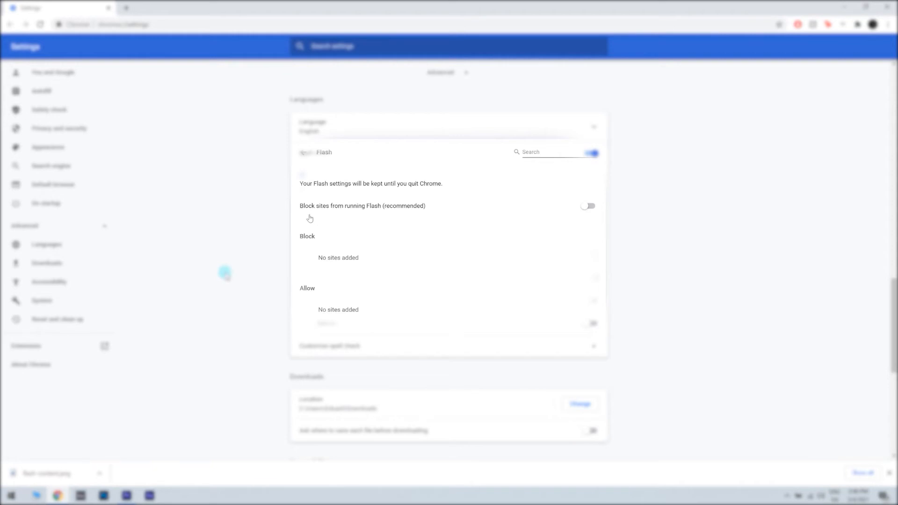
pyautogui.moveTo(307, 218)
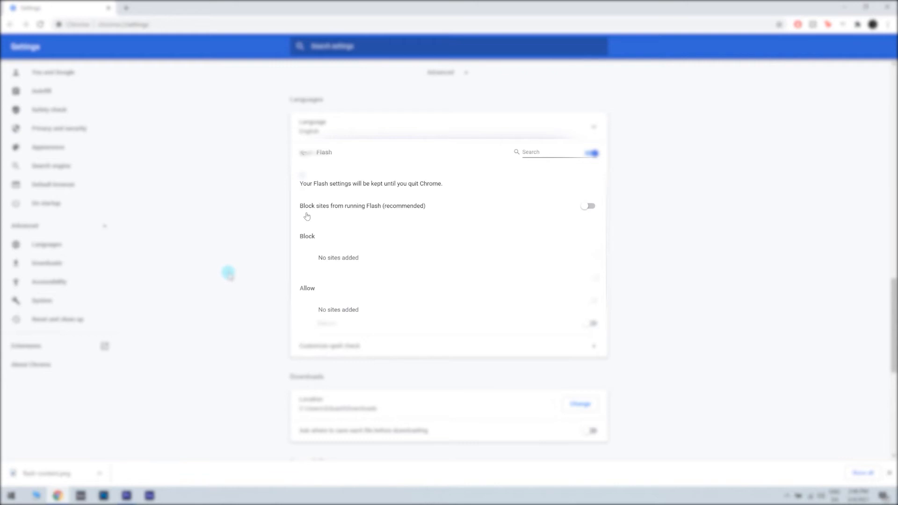
pyautogui.moveTo(330, 215)
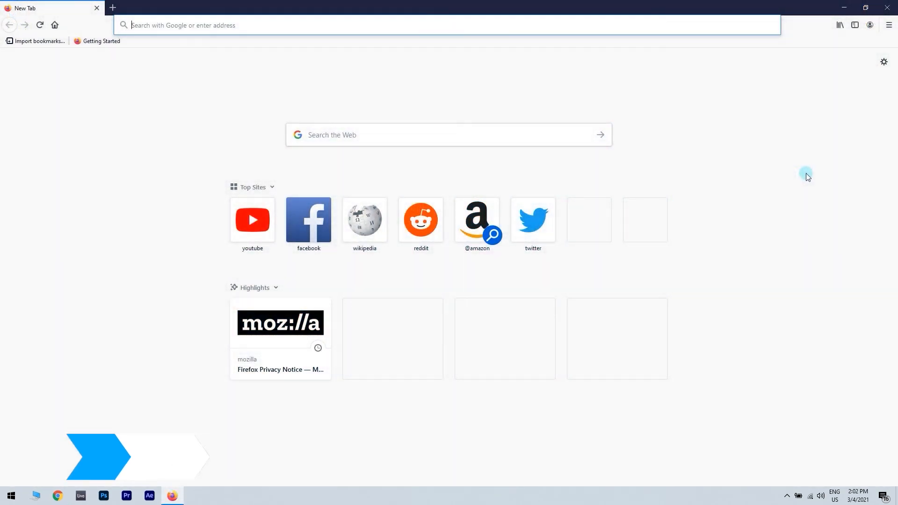
pyautogui.moveTo(868, 98)
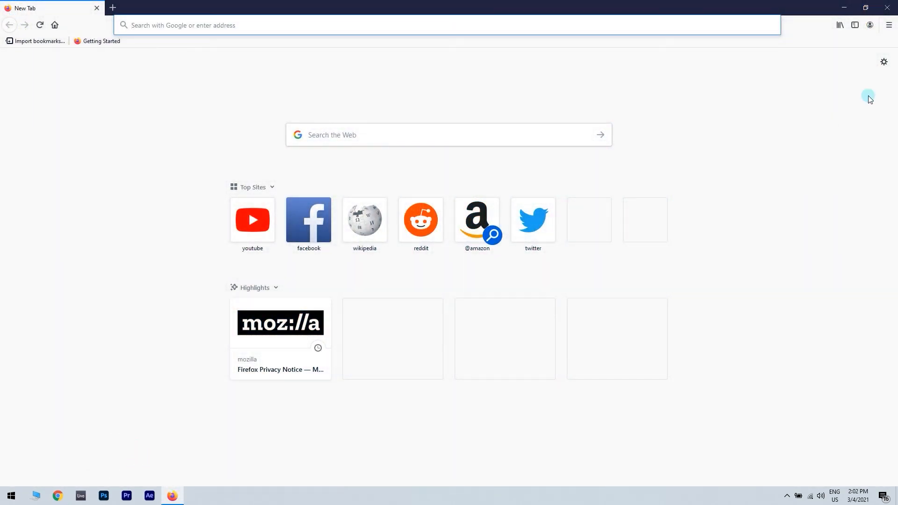
# Open Firefox's Add-ons Manager from the main menu.
pyautogui.click(888, 25)
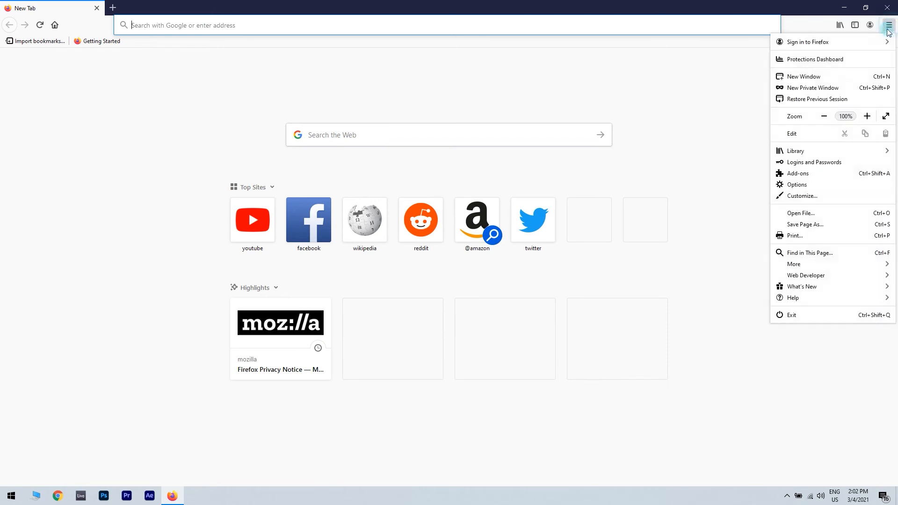
pyautogui.moveTo(828, 185)
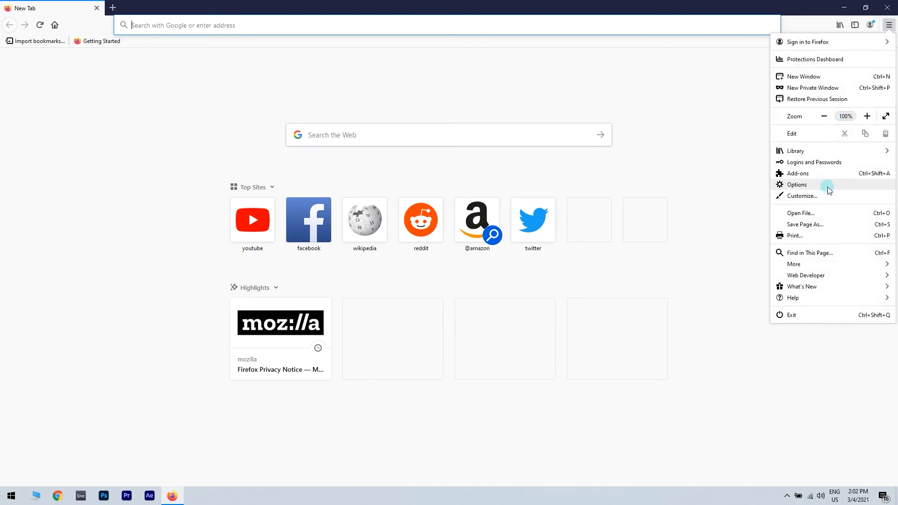
pyautogui.click(797, 174)
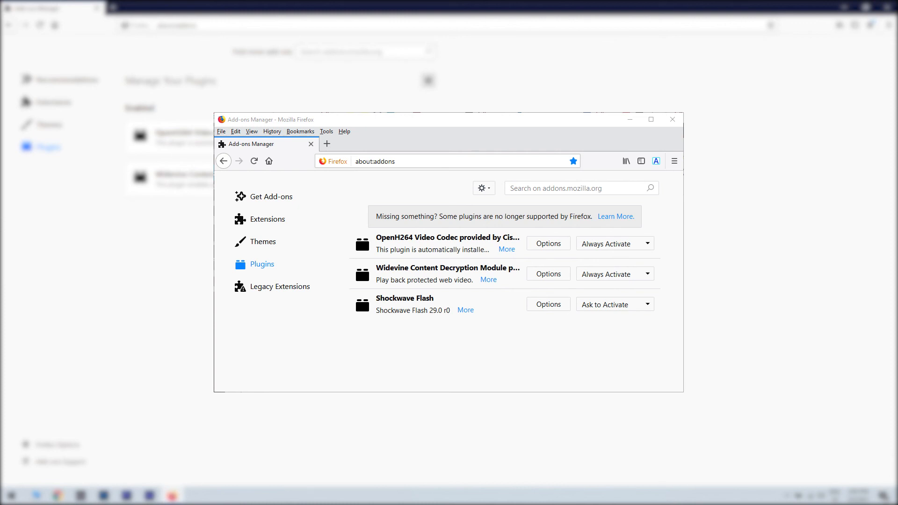
# Open the Shockwave Flash activation dropdown to choose Always Activate.
pyautogui.click(643, 304)
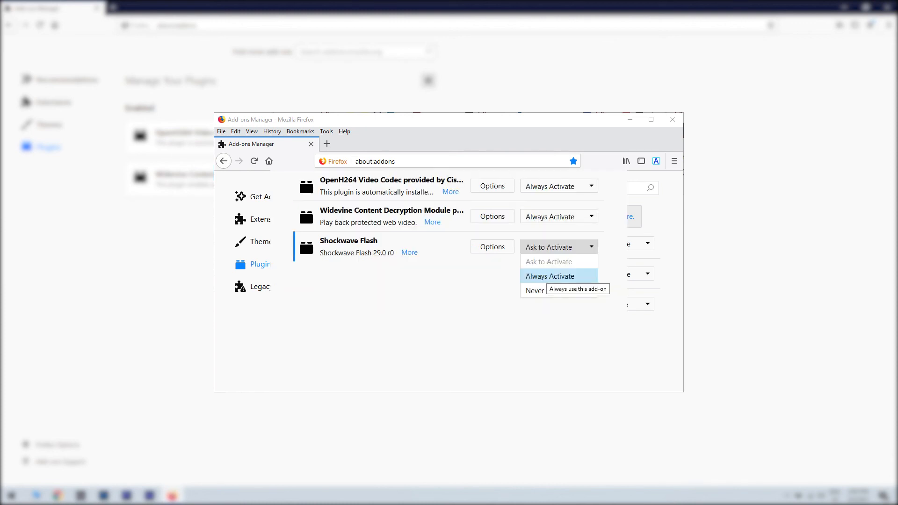